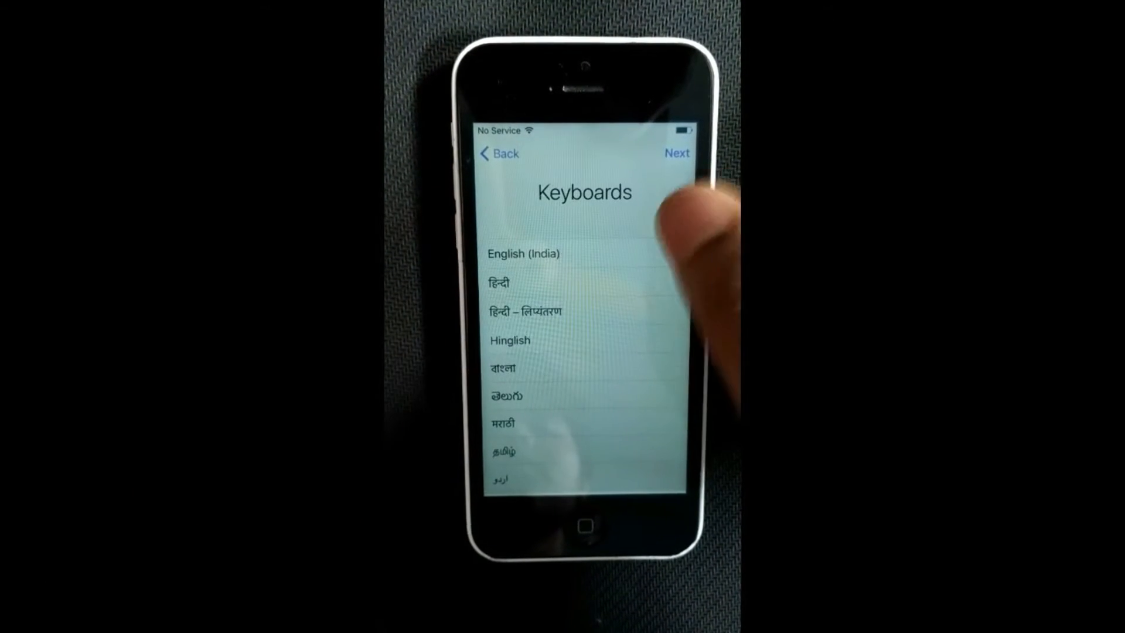
Continue past the Keyboards screen to reach D-Link_DIR-600M's IP settings
click(676, 153)
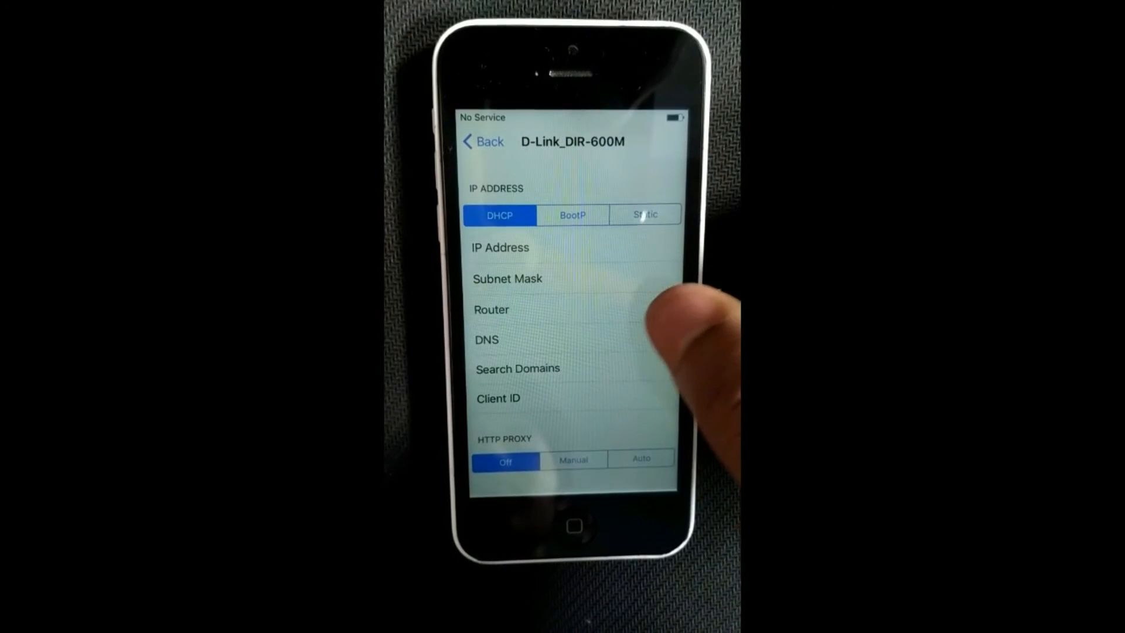
Replace the D-Link_DIR-600M DNS value with the iCloud DNS Bypass server address
click(574, 339)
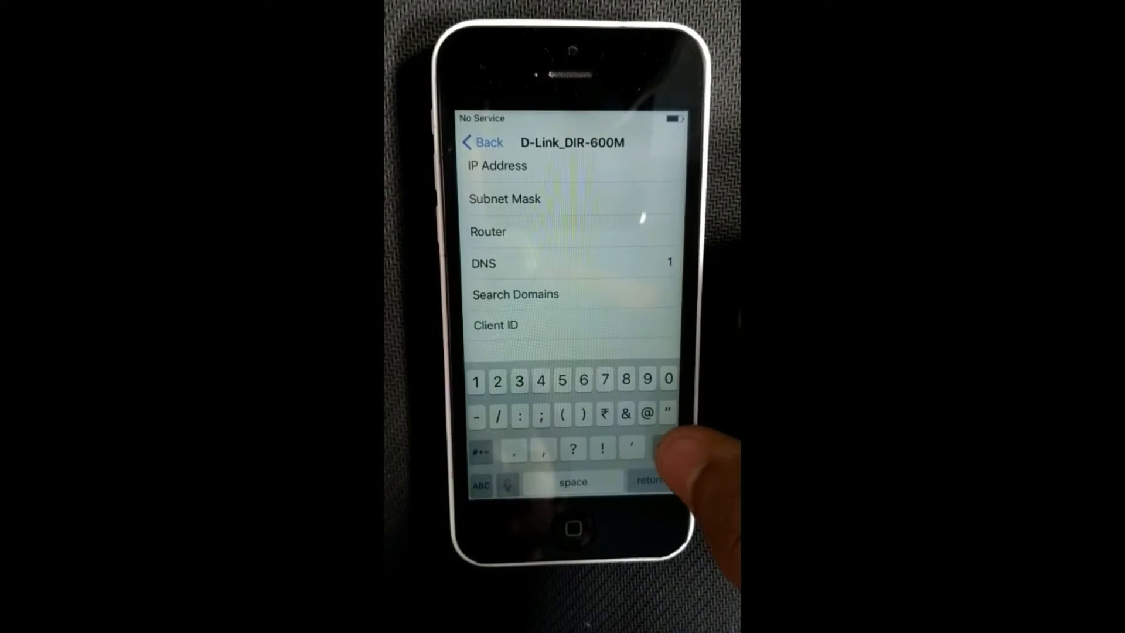
click(662, 447)
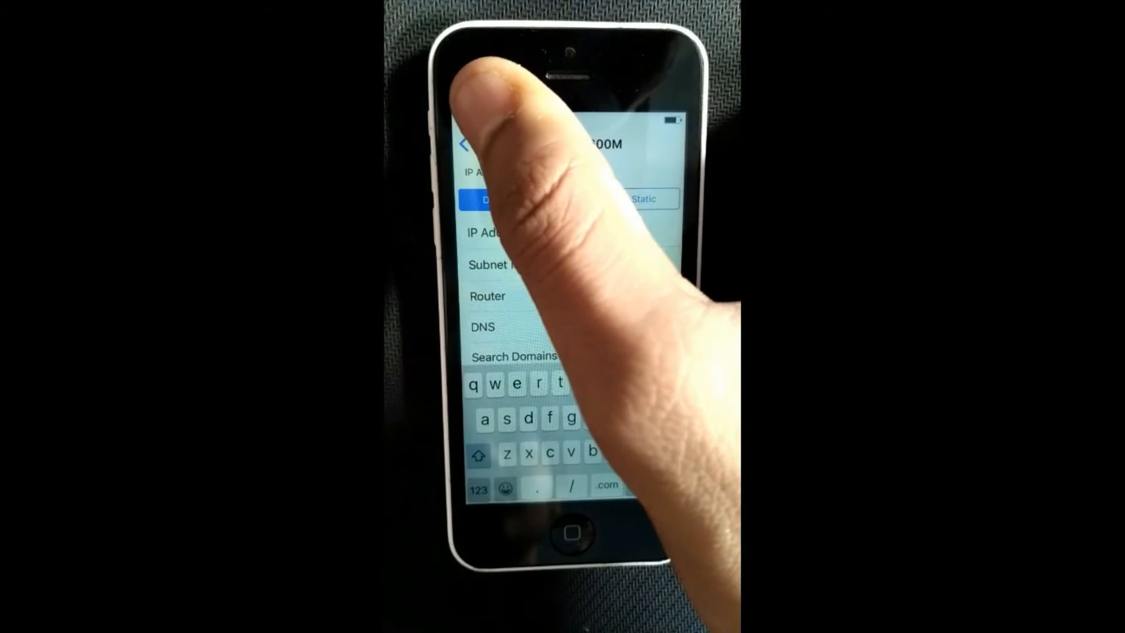
click(470, 143)
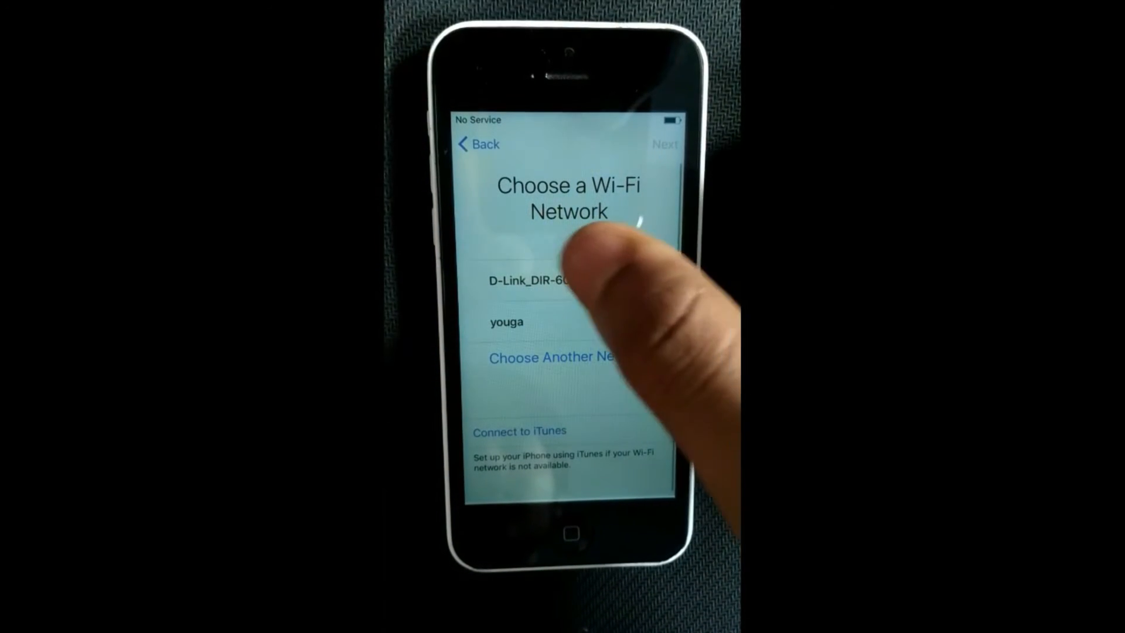
Join D-Link_DIR-600M to load the iCloud DNS Bypass login menu
click(529, 279)
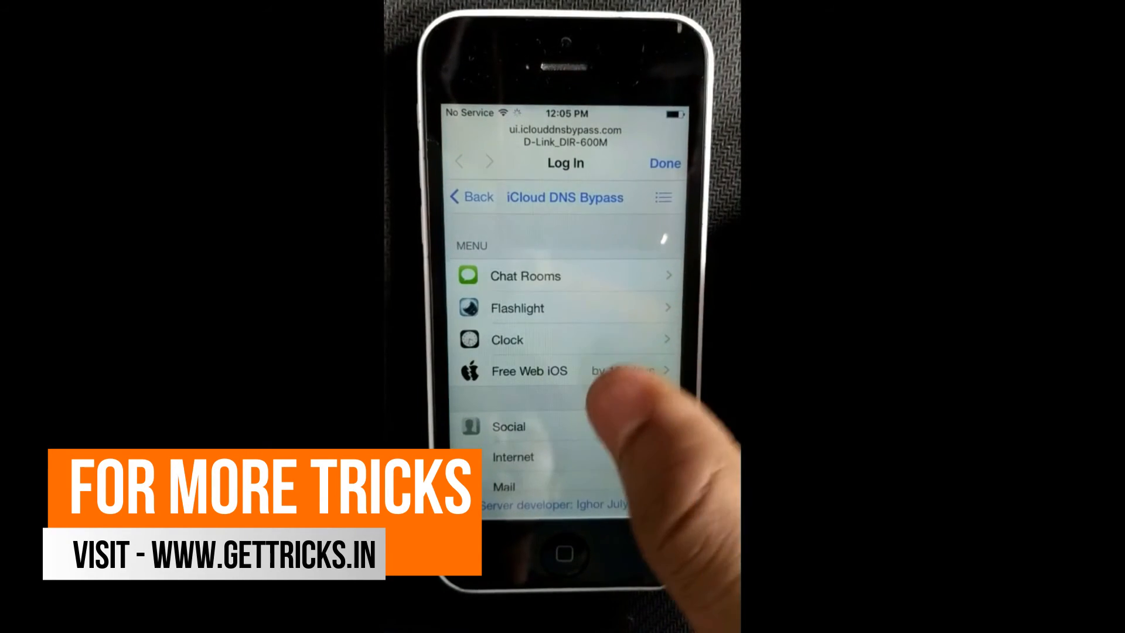
Scroll the iCloud DNS Bypass menu and open Settings
scroll(down, 3)
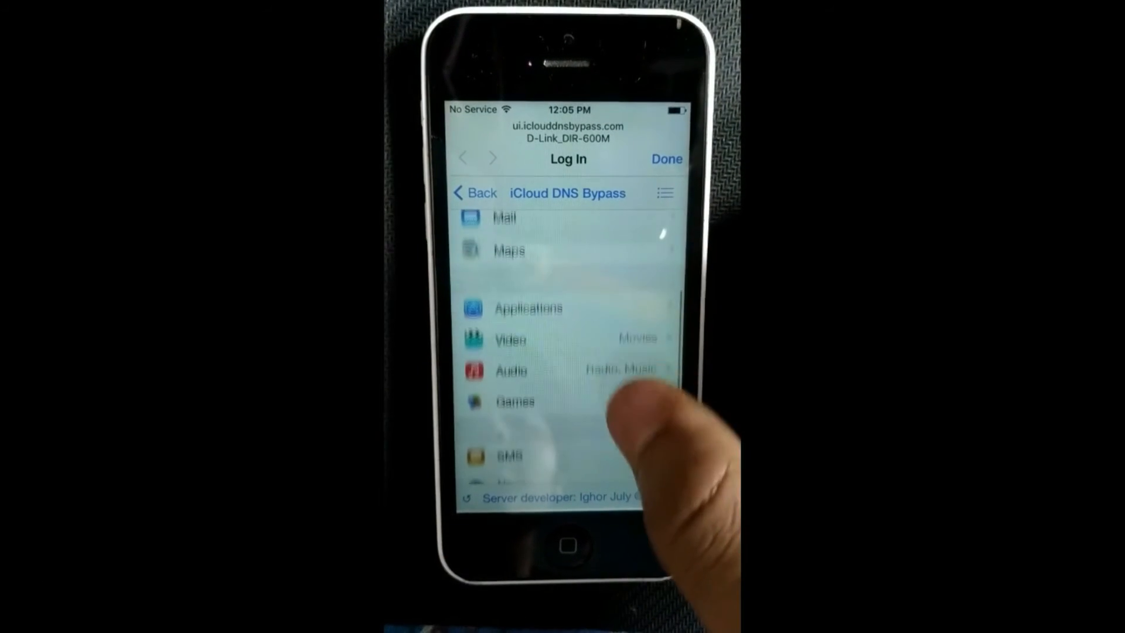
scroll(down, 3)
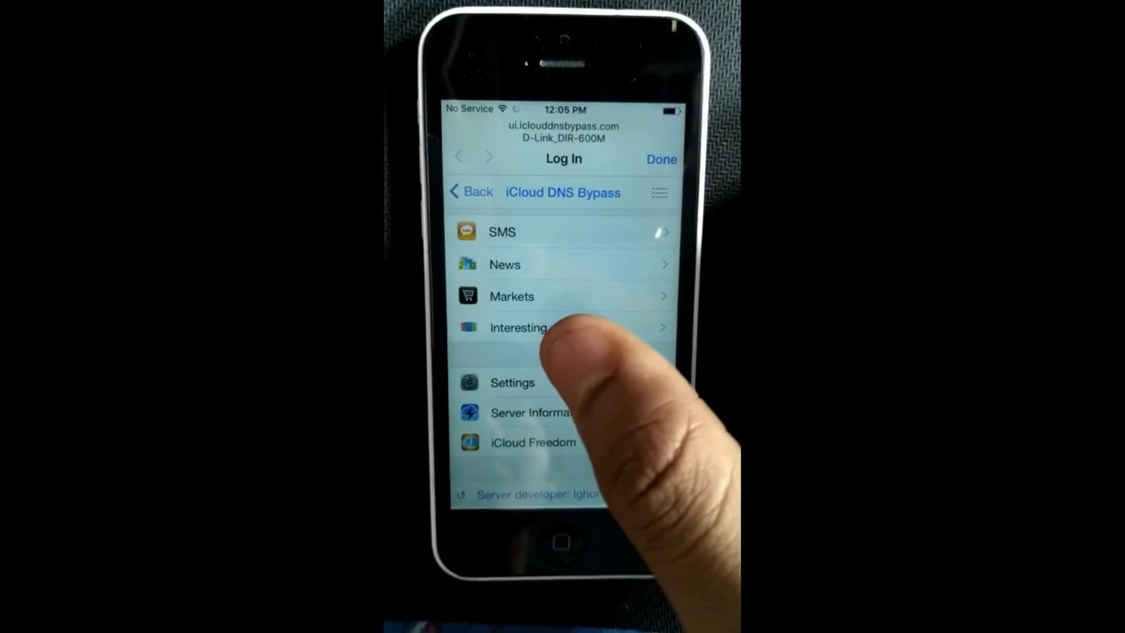
click(512, 383)
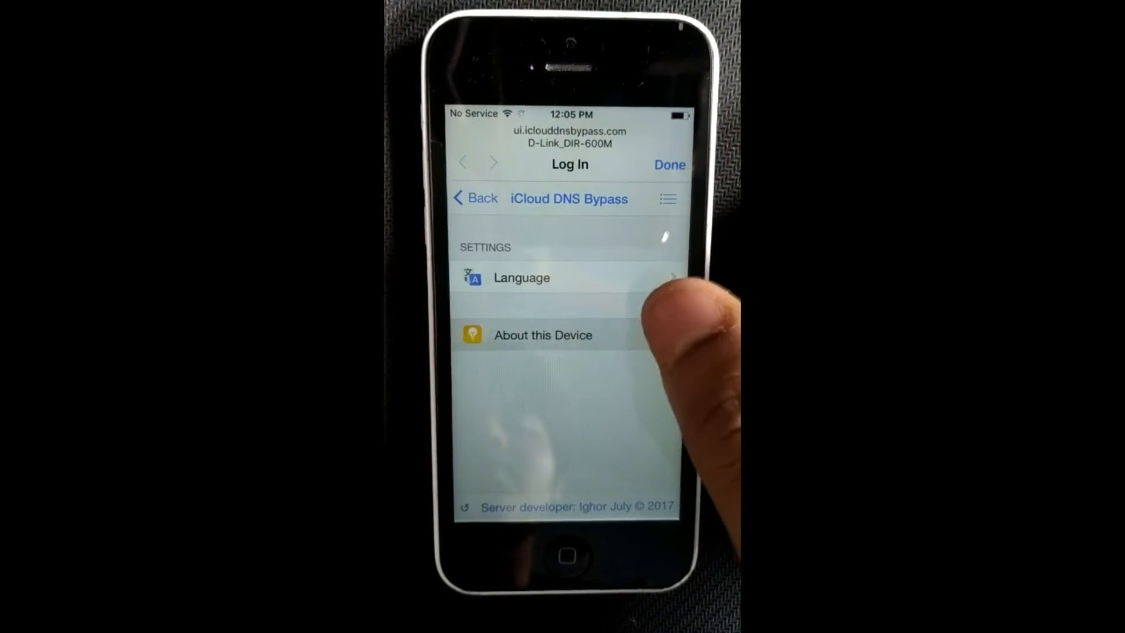
View About this Device, showing iOS 10.2, Activation Lock Locked, and server details
click(543, 336)
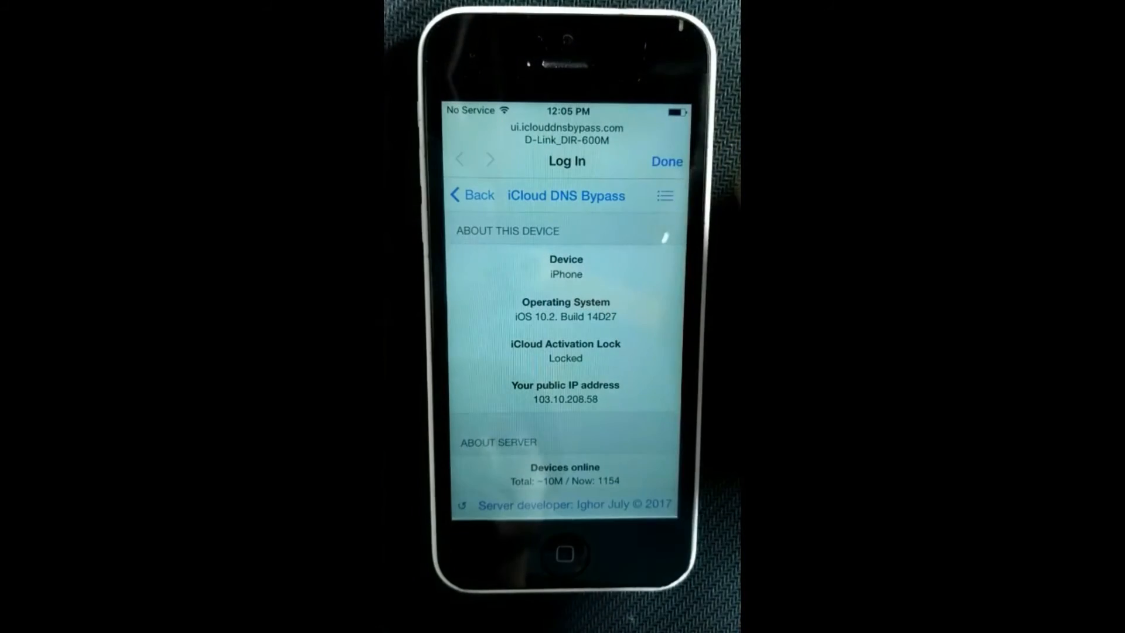
scroll(down, 3)
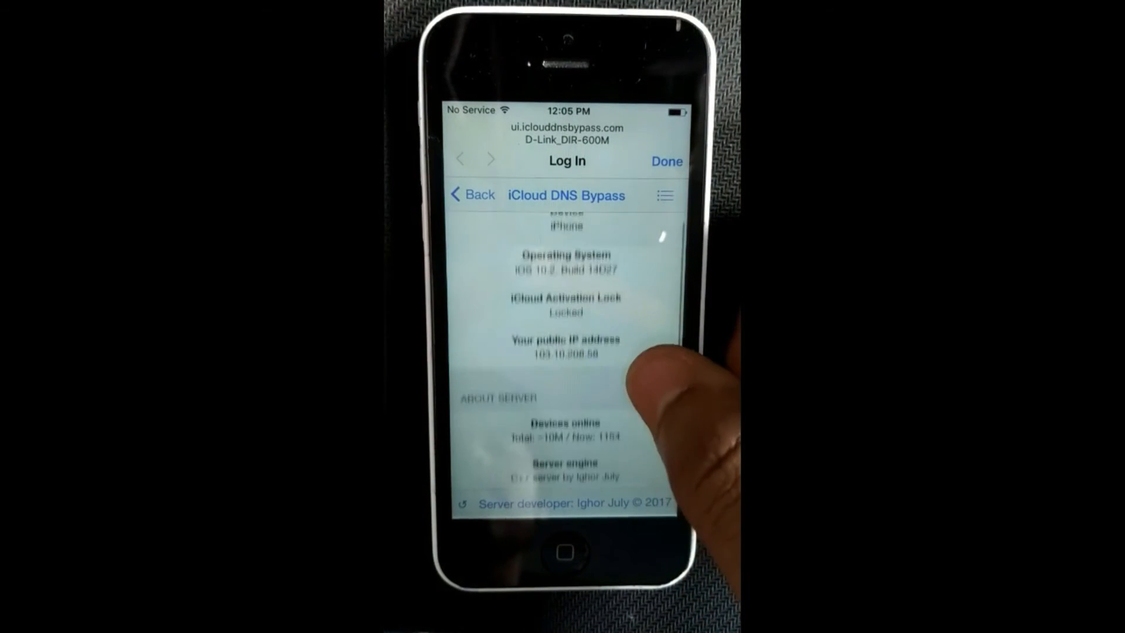